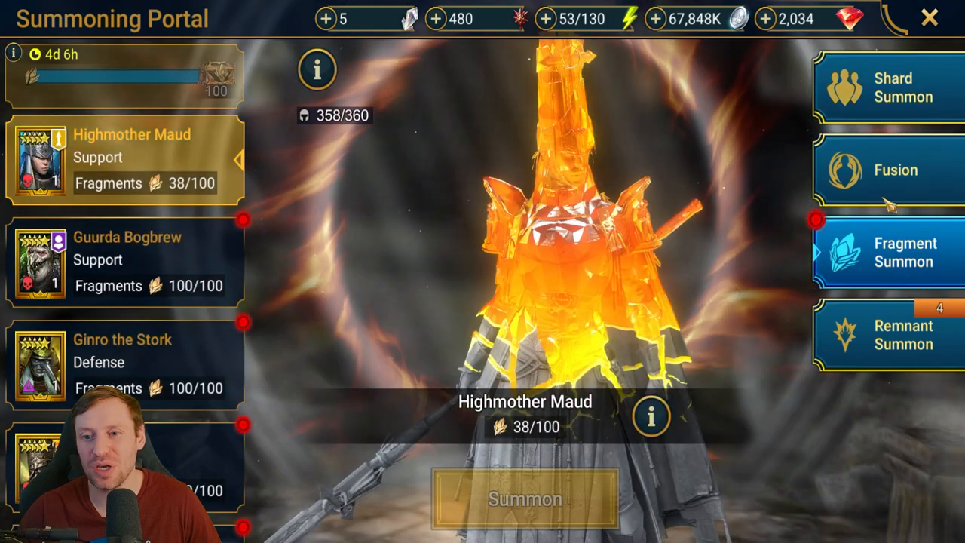
Step: Switch to the Fusion data tab and scroll the daily log from Day 1 to Day 6
click(896, 169)
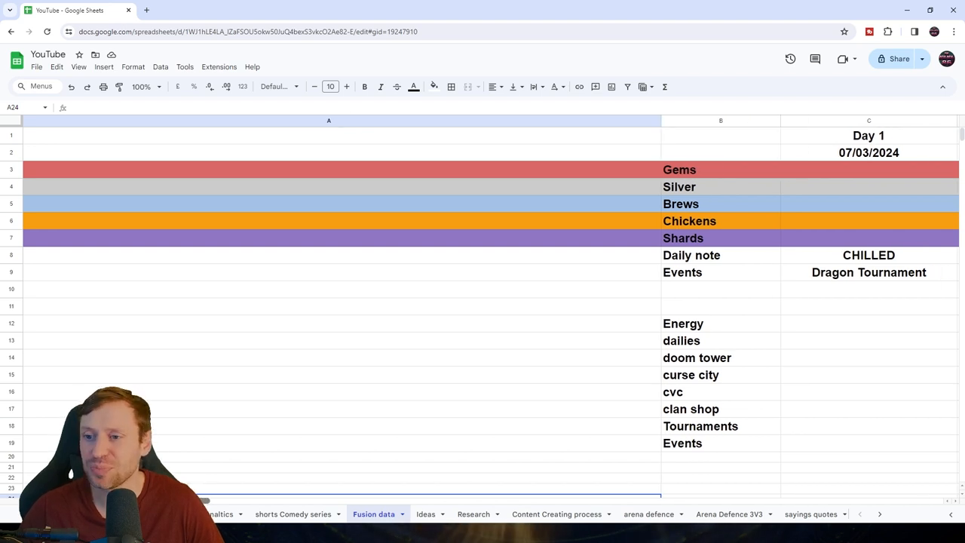
scroll(right, 3)
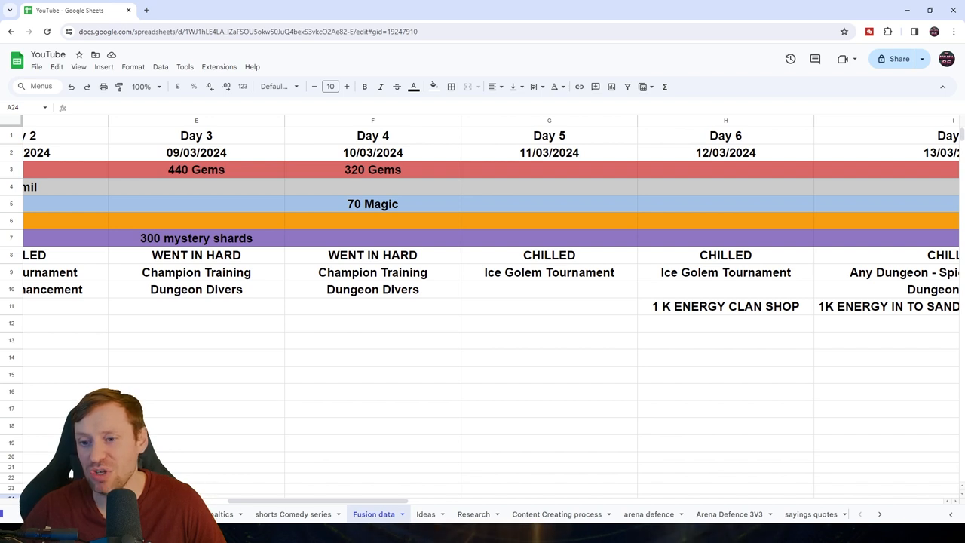
Step: Scroll right to the Day 7 and Day 8 columns with 850 gems and 20 mil silver
scroll(right, 3)
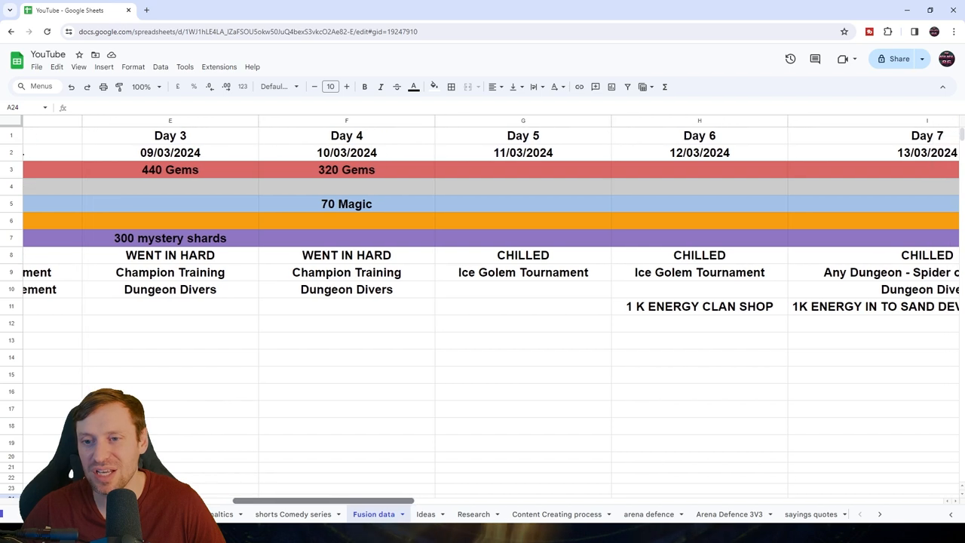
scroll(right, 3)
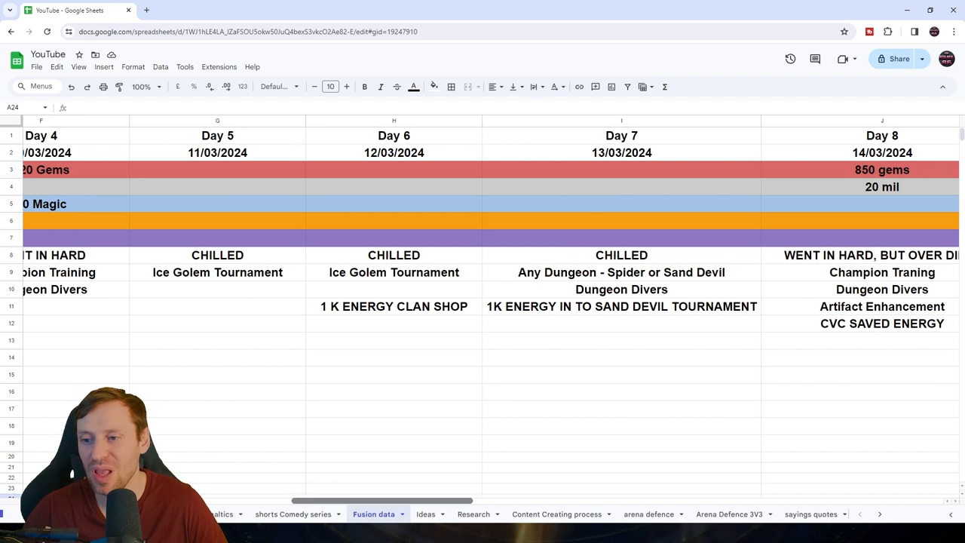
Step: Scroll right to the Day 9 column with Fire Knight and Dungeon Divers
scroll(right, 3)
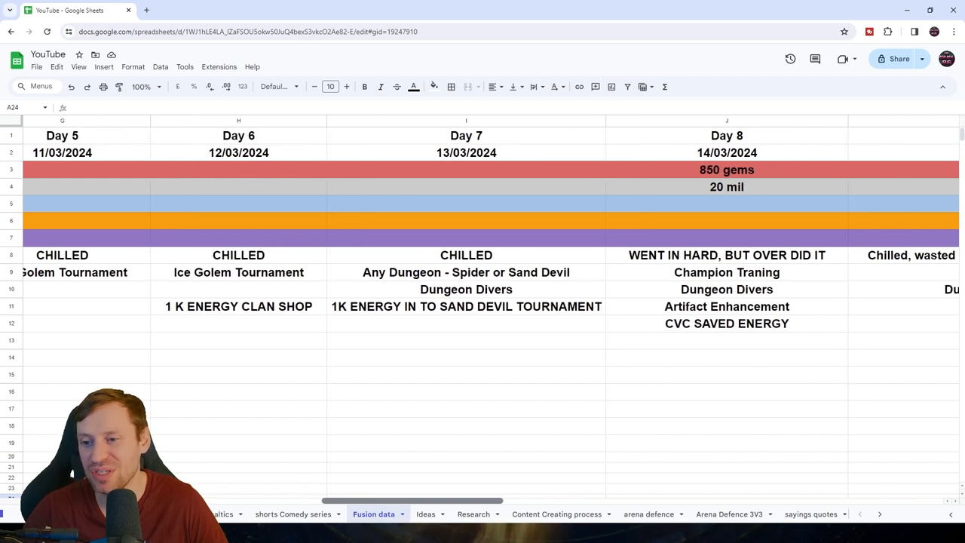
scroll(right, 3)
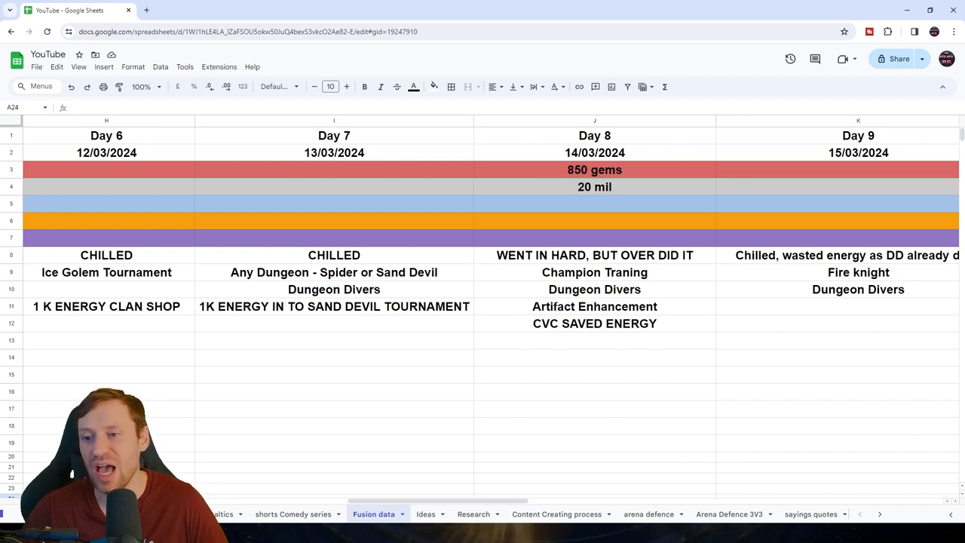
Step: Scroll right to Days 10 and 11 with 21 mil silver and 160 gems
scroll(right, 3)
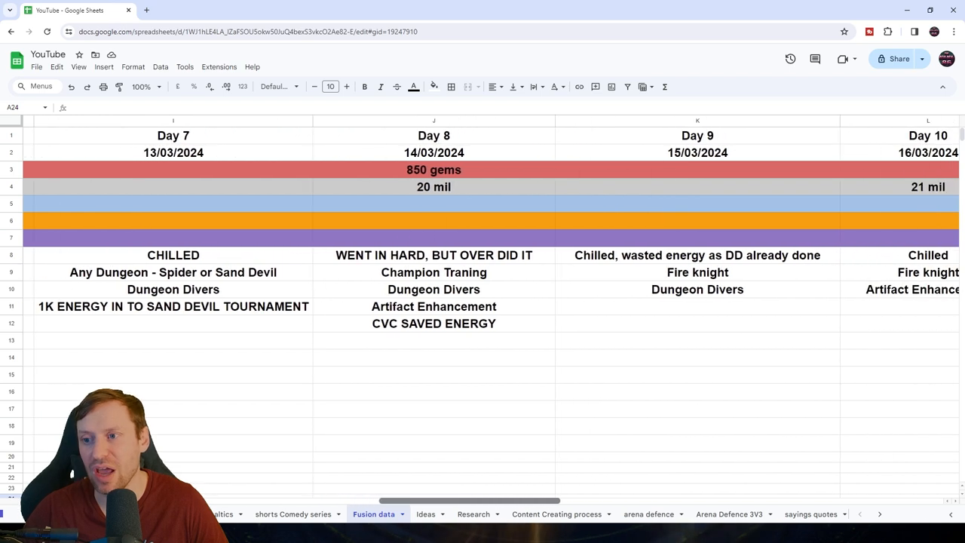
scroll(right, 3)
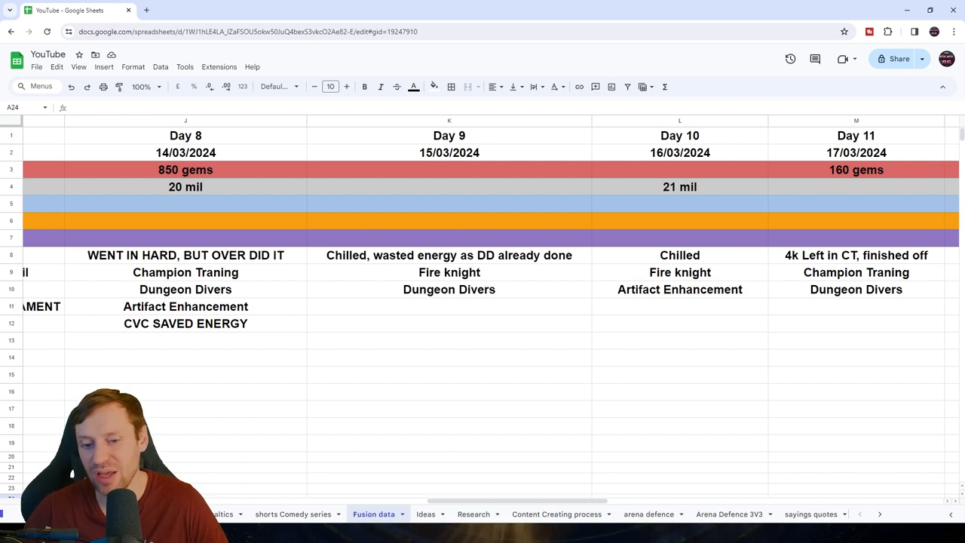
Step: Scroll right to Days 12–14 with Titan Event shard pulls and the fusion points notes
scroll(right, 3)
text(i)
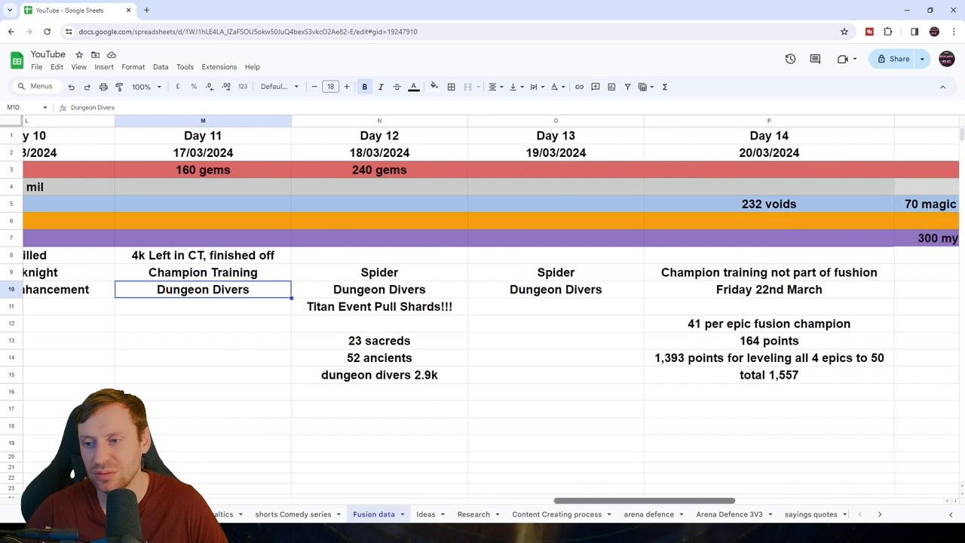
scroll(right, 3)
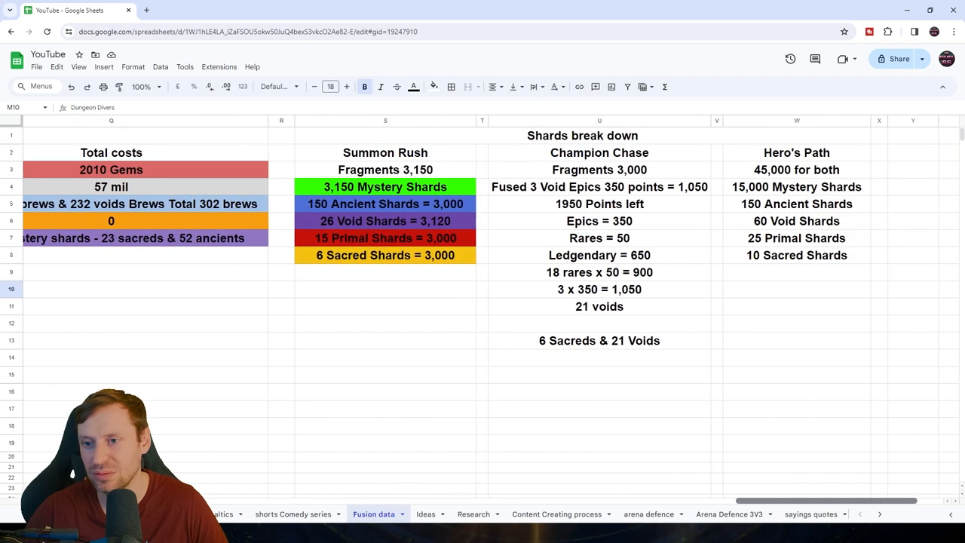
Step: Scroll left back to the Day 9–12 columns of the daily log
scroll(left, 3)
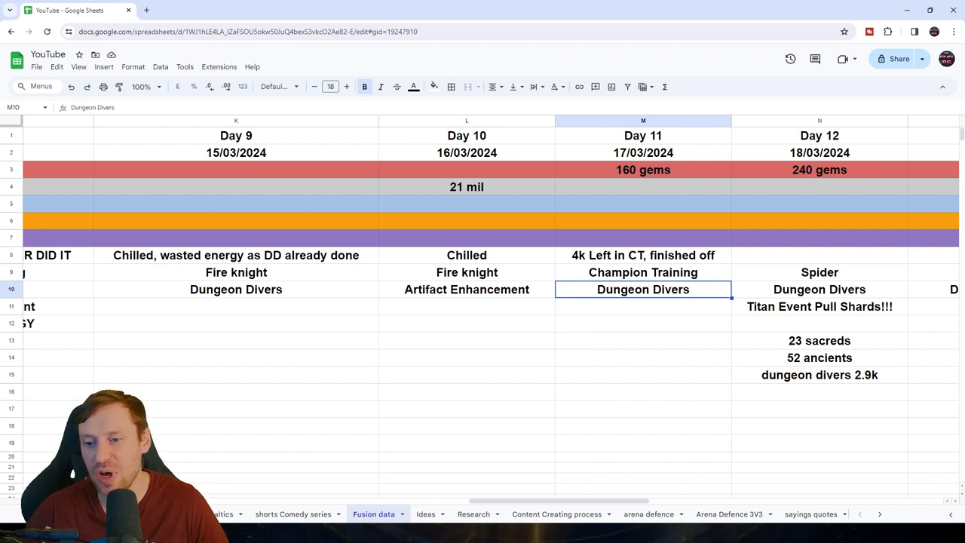
scroll(right, 3)
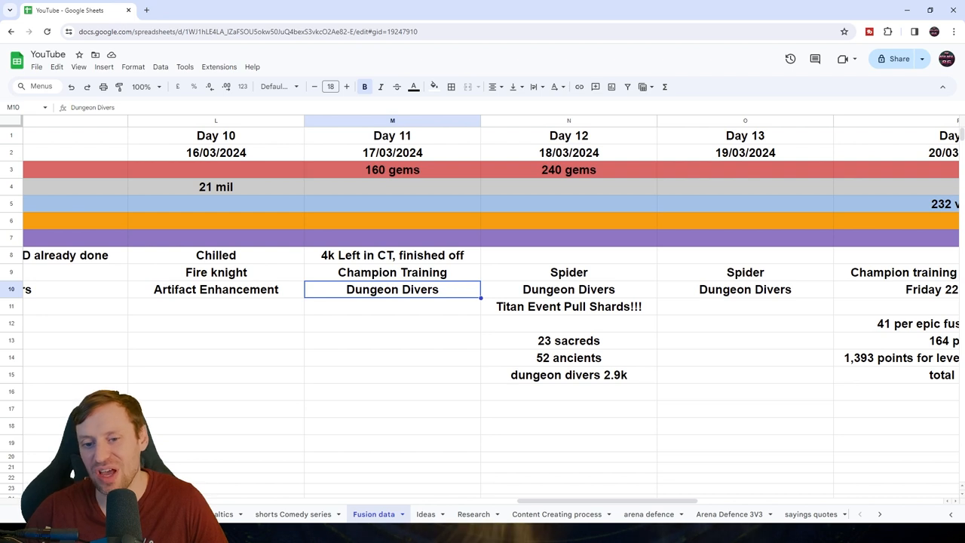
scroll(right, 3)
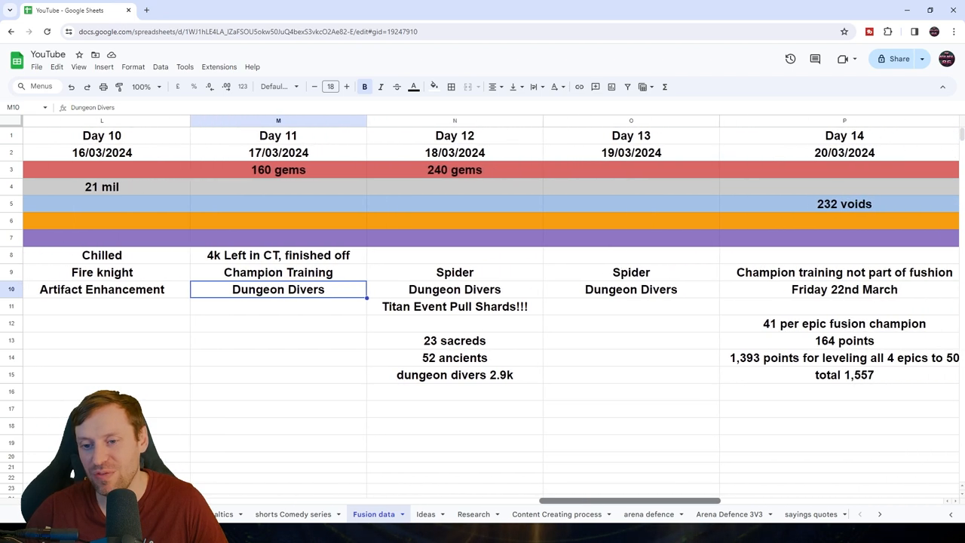
scroll(right, 3)
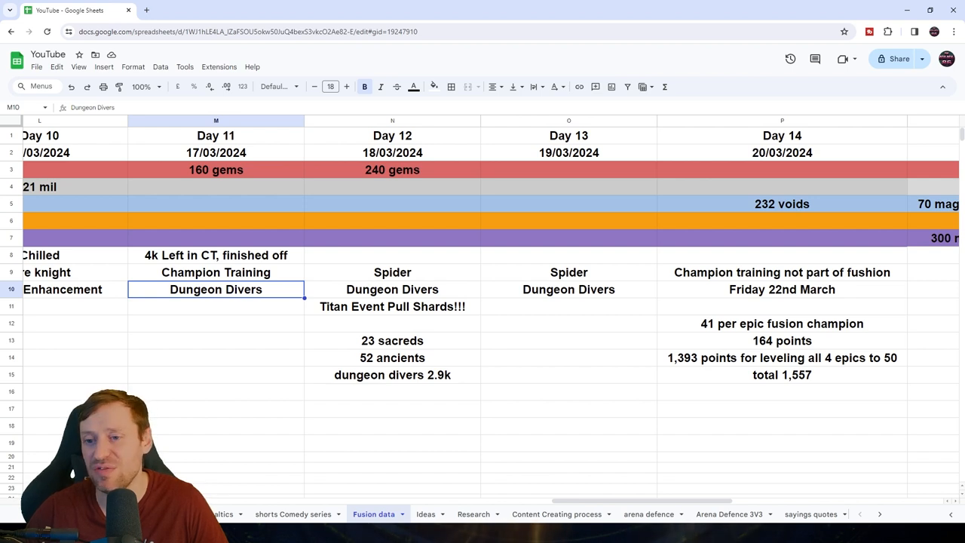
scroll(right, 3)
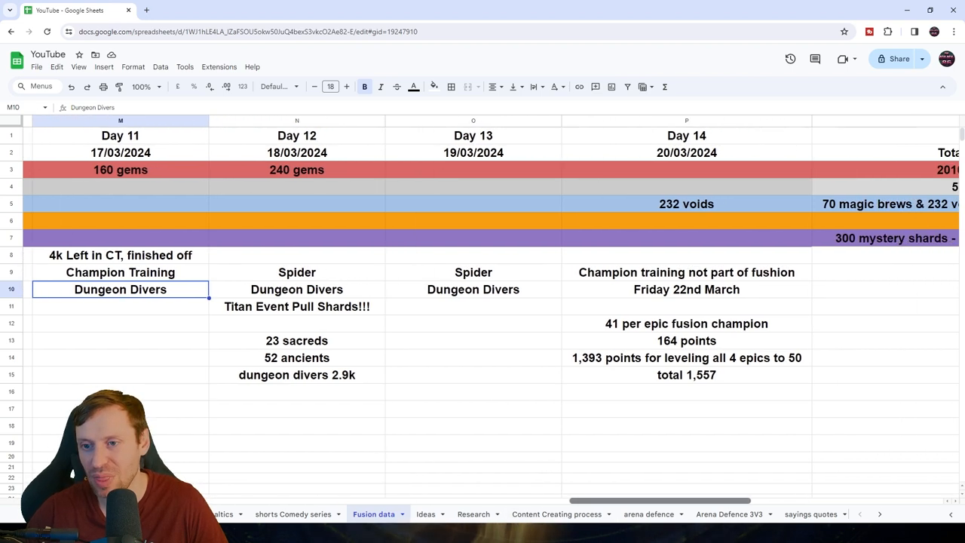
scroll(right, 3)
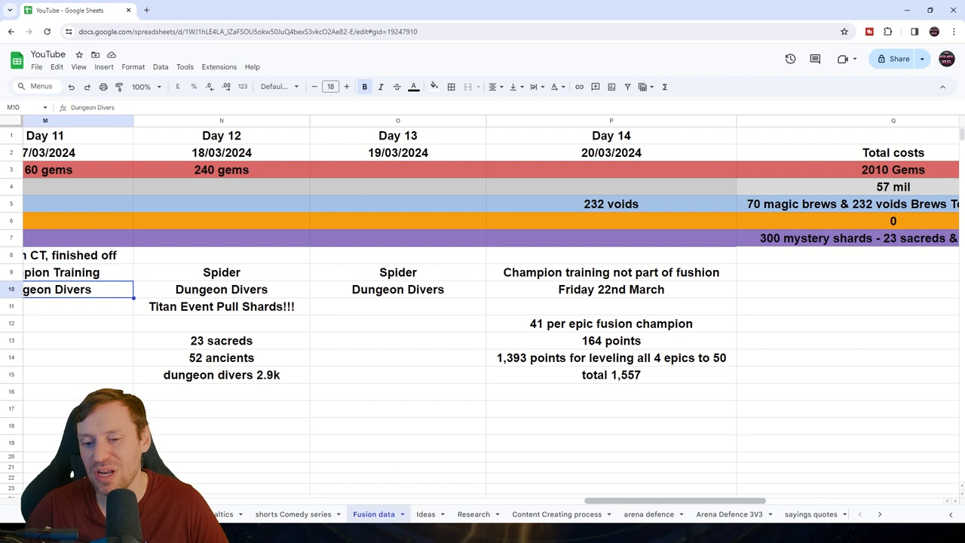
Step: Scroll right until the Total costs column and Summon Rush table are fully visible
scroll(right, 3)
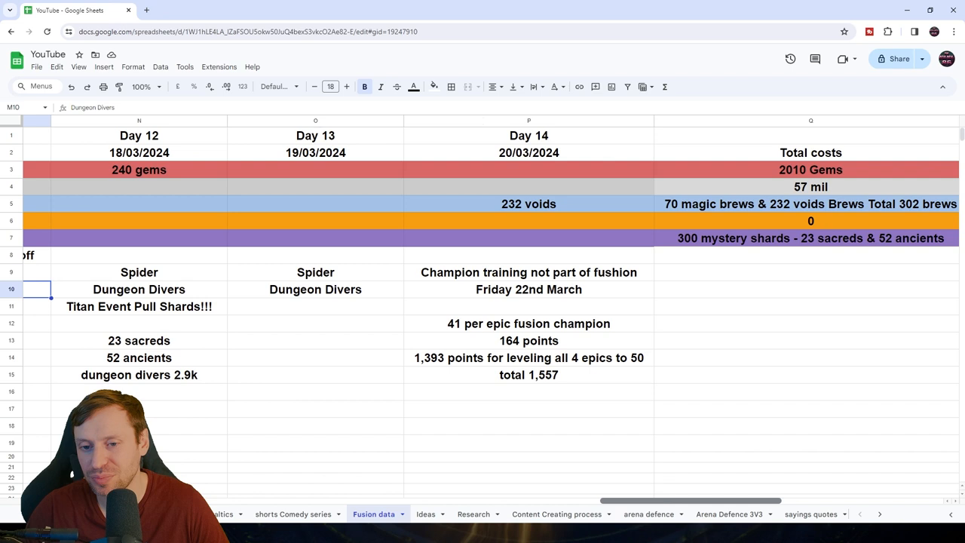
scroll(right, 3)
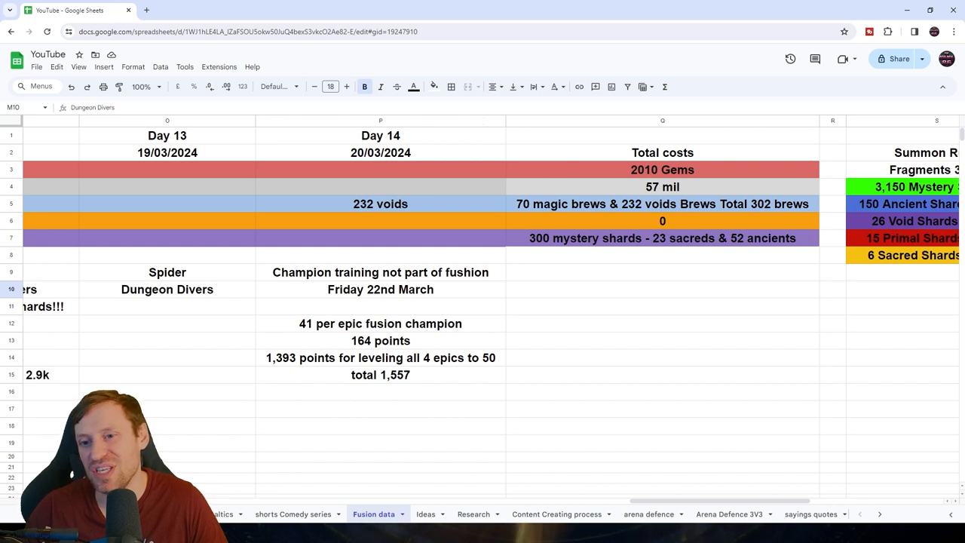
Step: Select the 57 mil, 0 and 300 mystery shards total-cost cells, then reveal the full shards breakdown
click(662, 187)
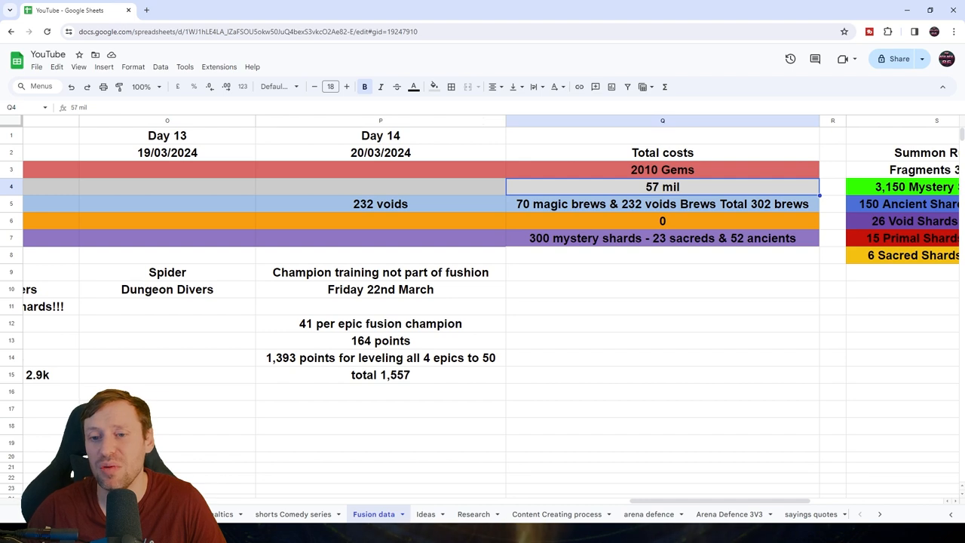
click(662, 220)
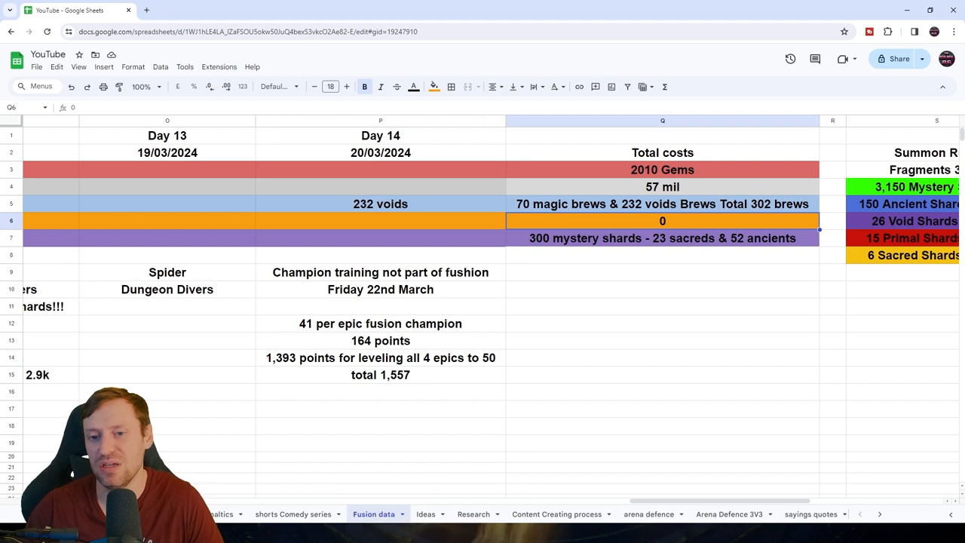
click(661, 238)
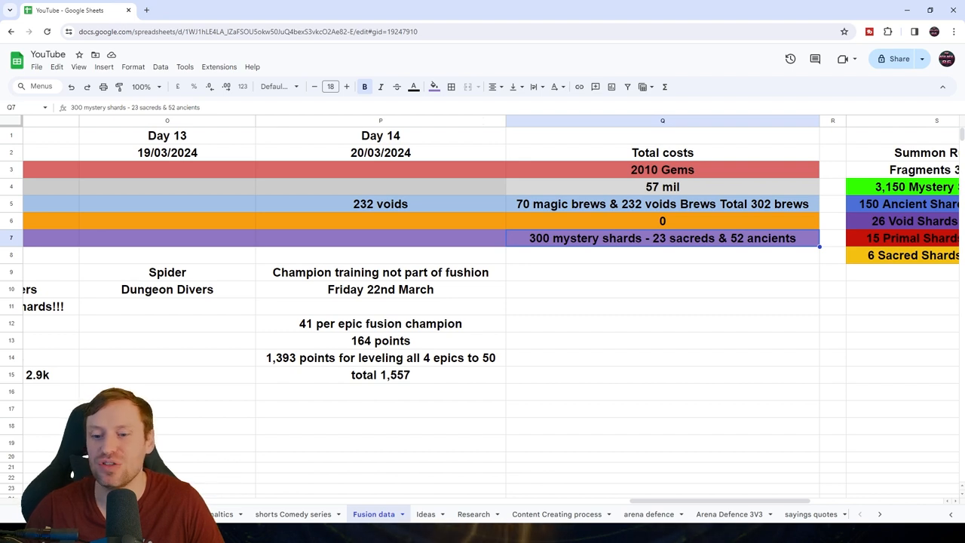
scroll(right, 3)
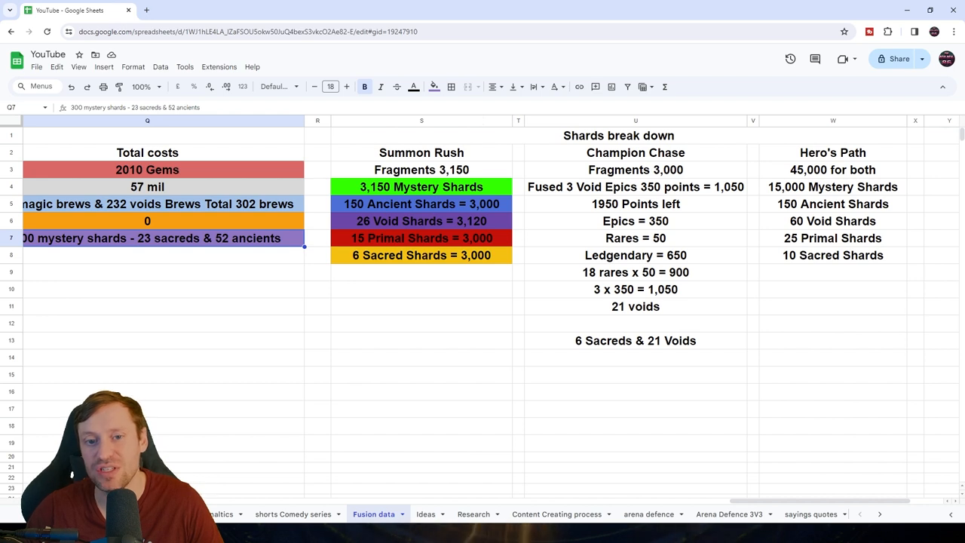
click(422, 187)
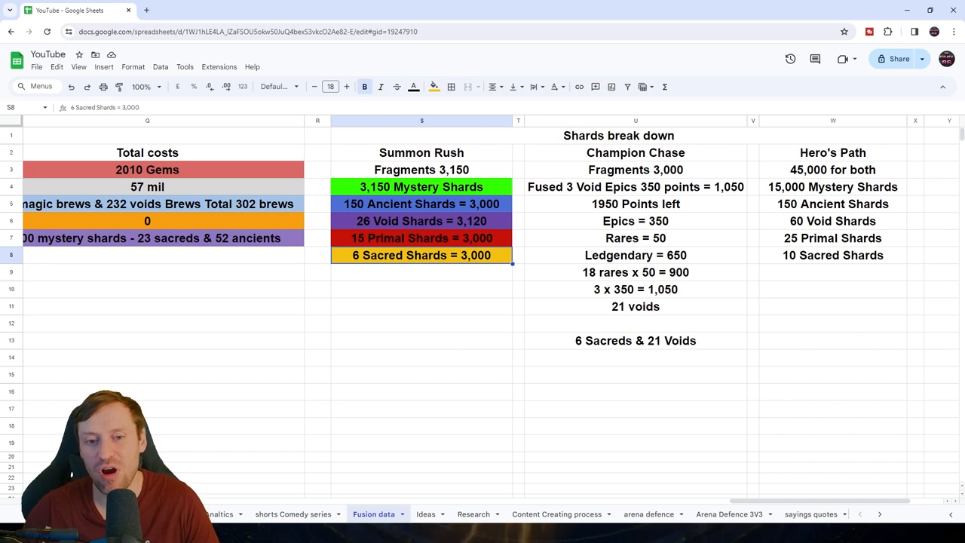
click(421, 238)
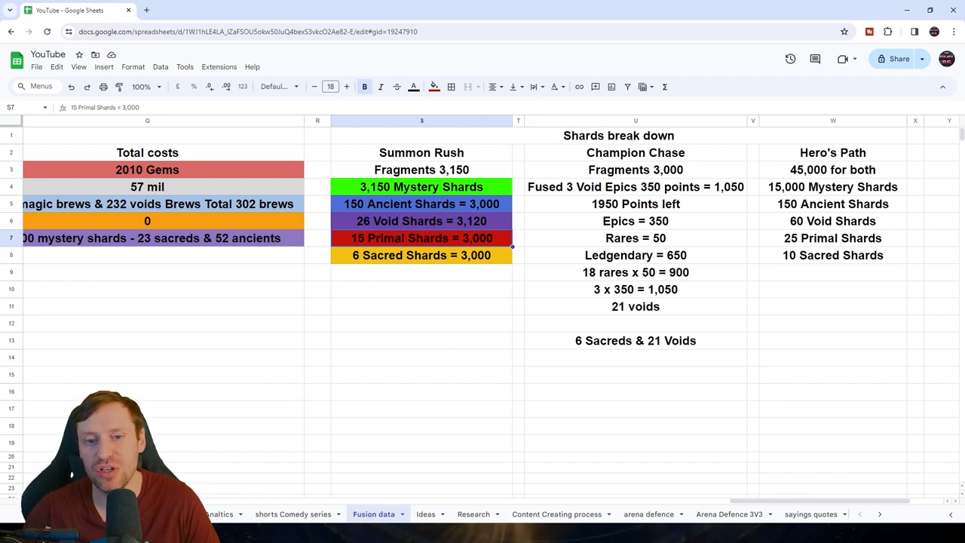
click(422, 203)
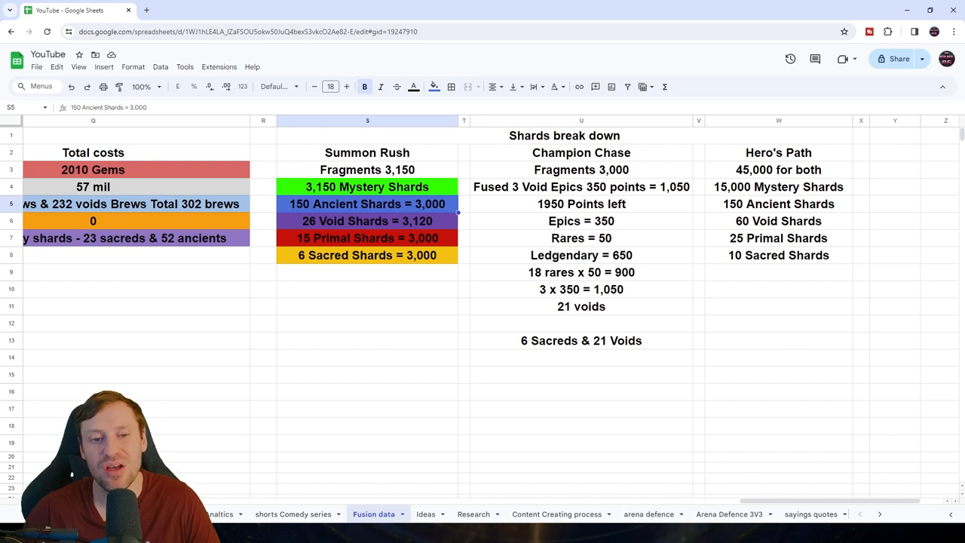
click(368, 254)
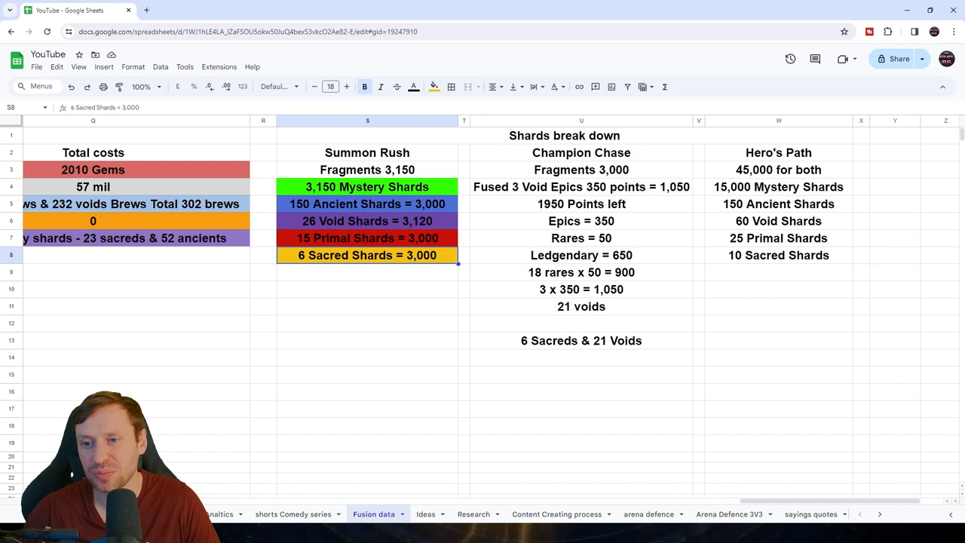
click(582, 152)
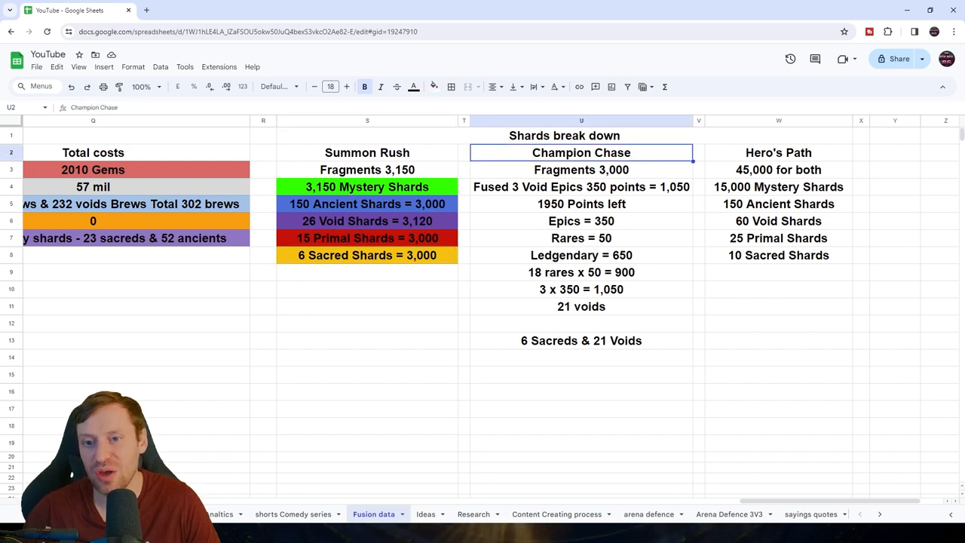
click(580, 169)
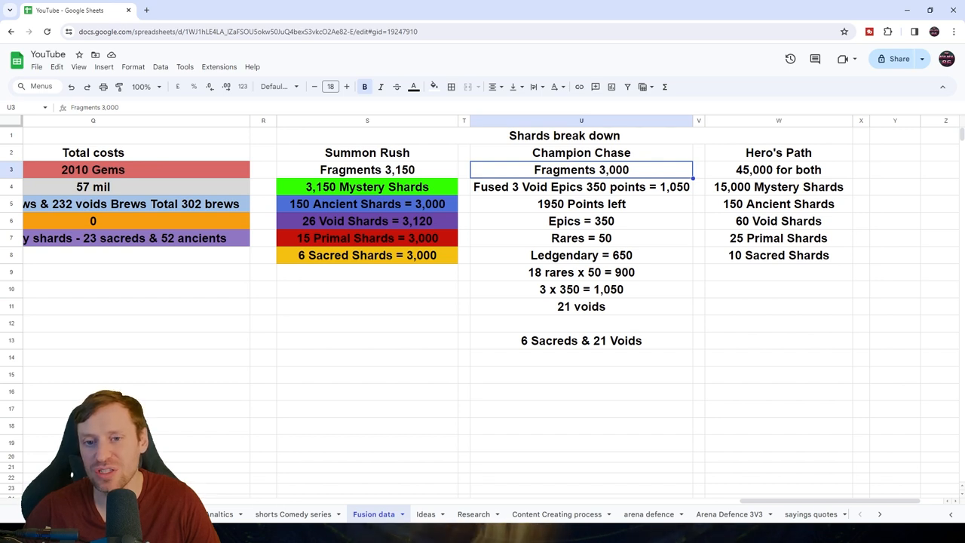
click(580, 187)
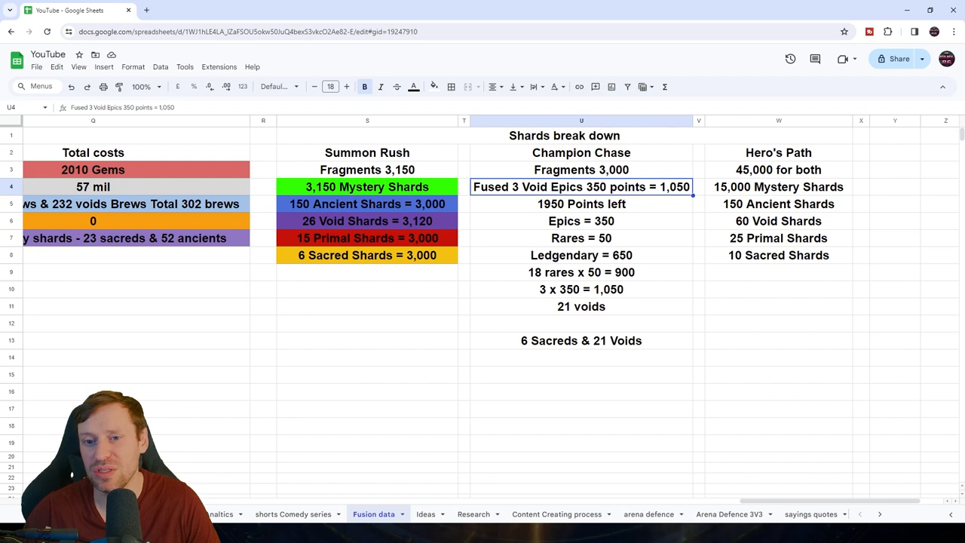
click(582, 204)
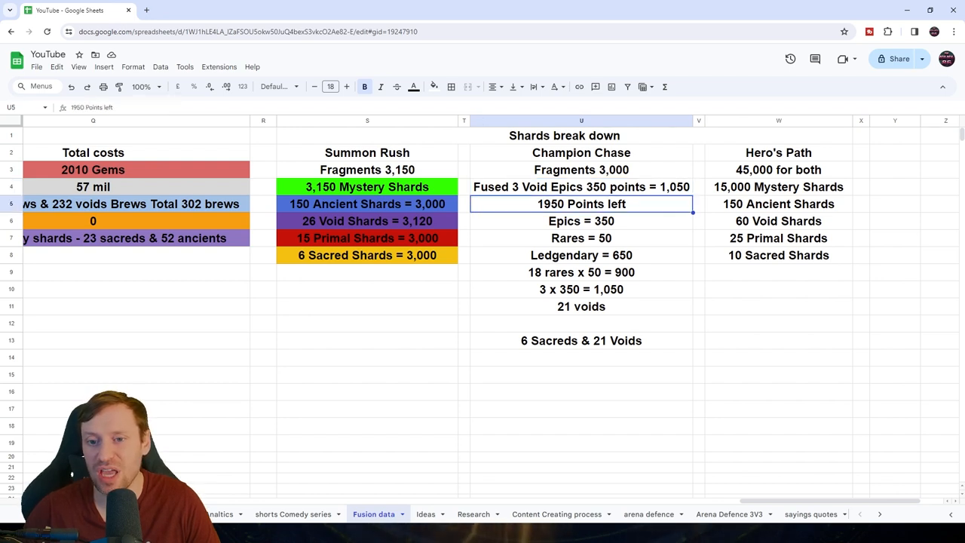
click(580, 220)
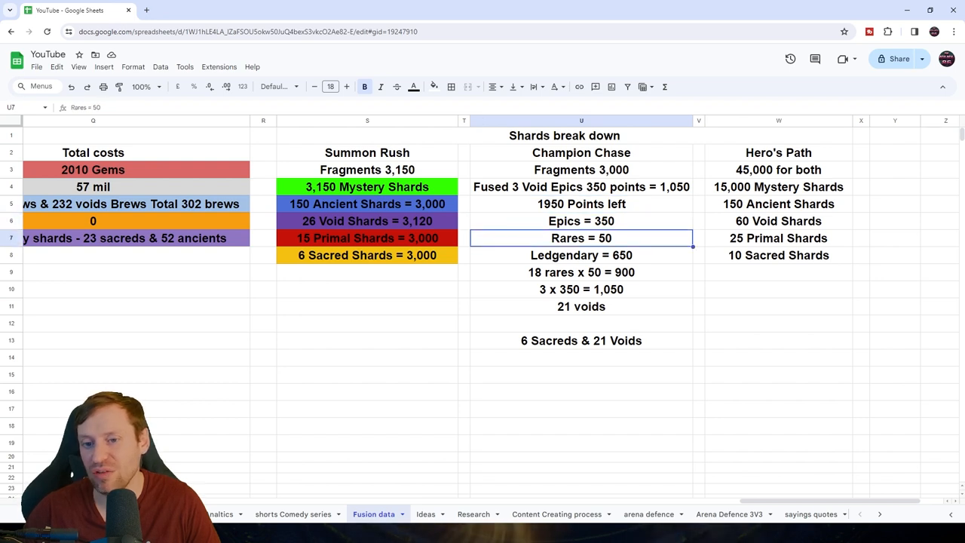
click(580, 254)
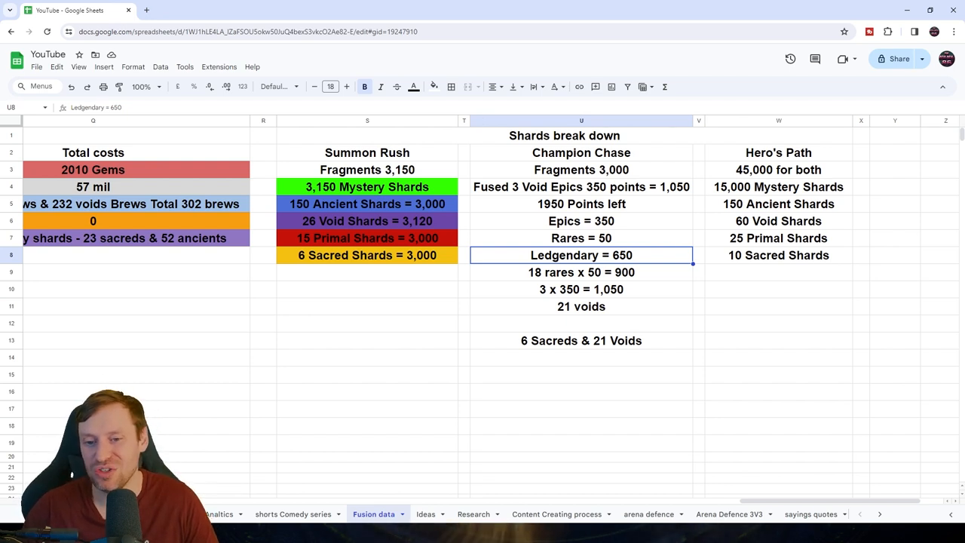
click(582, 271)
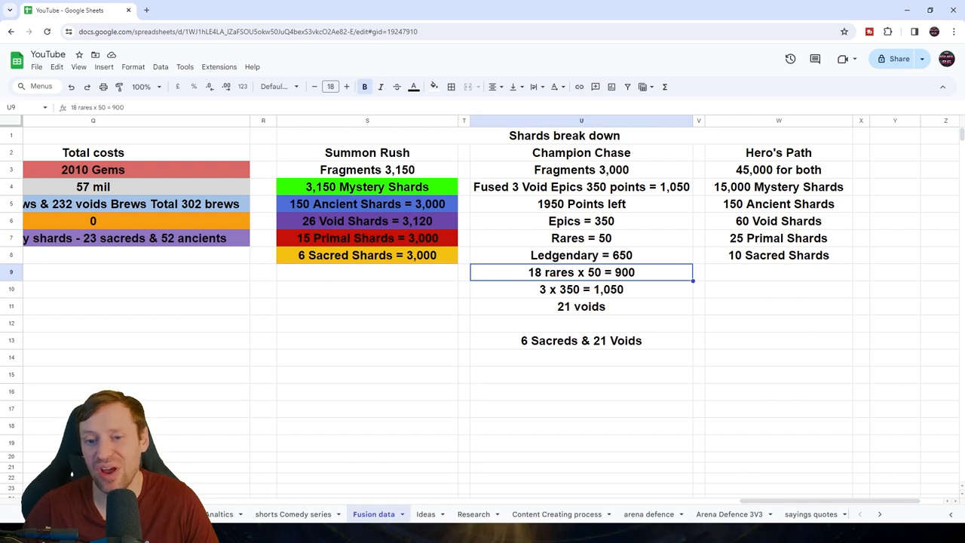
click(580, 289)
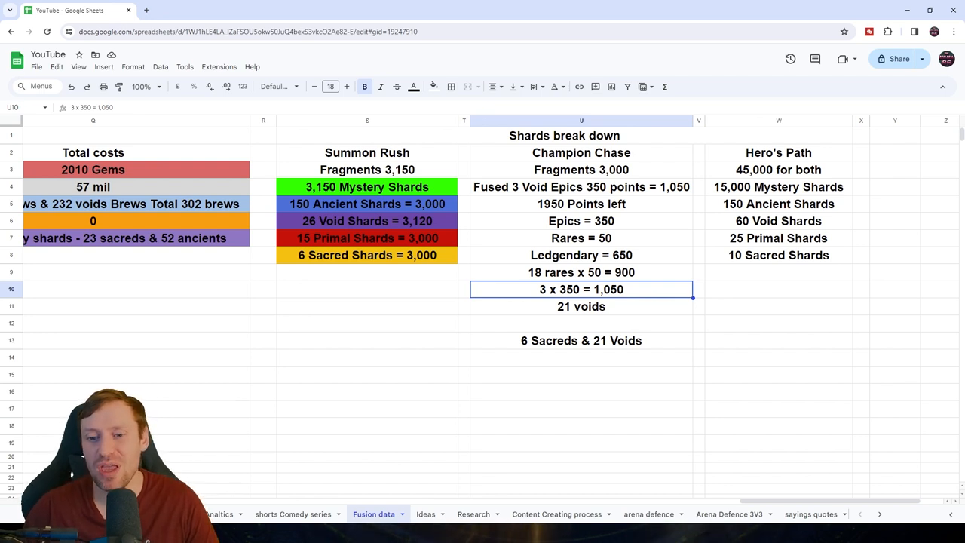
click(580, 306)
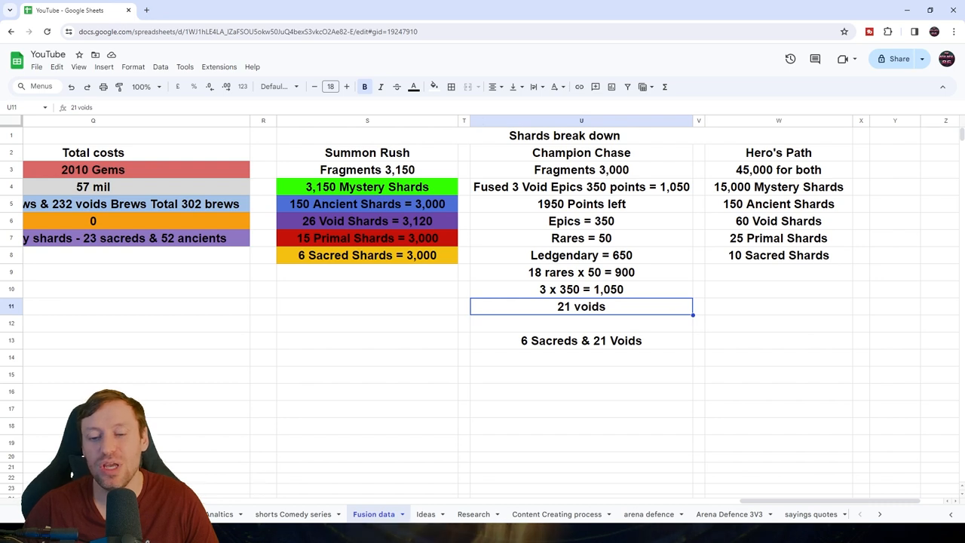
click(580, 341)
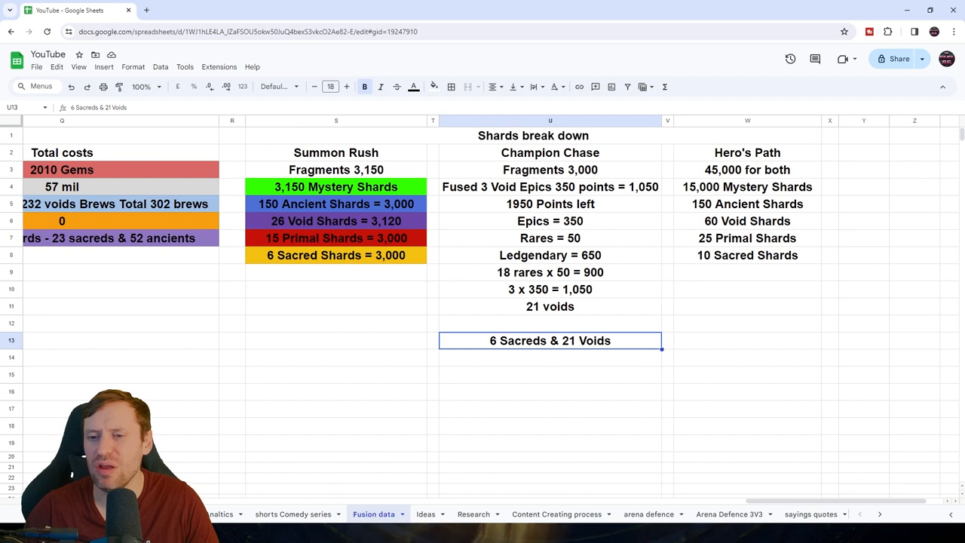
click(748, 271)
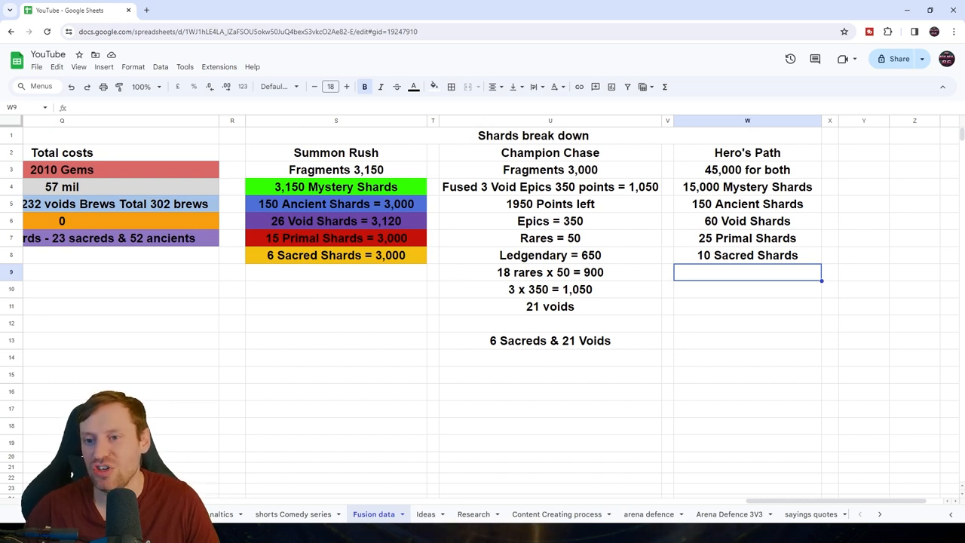
click(748, 187)
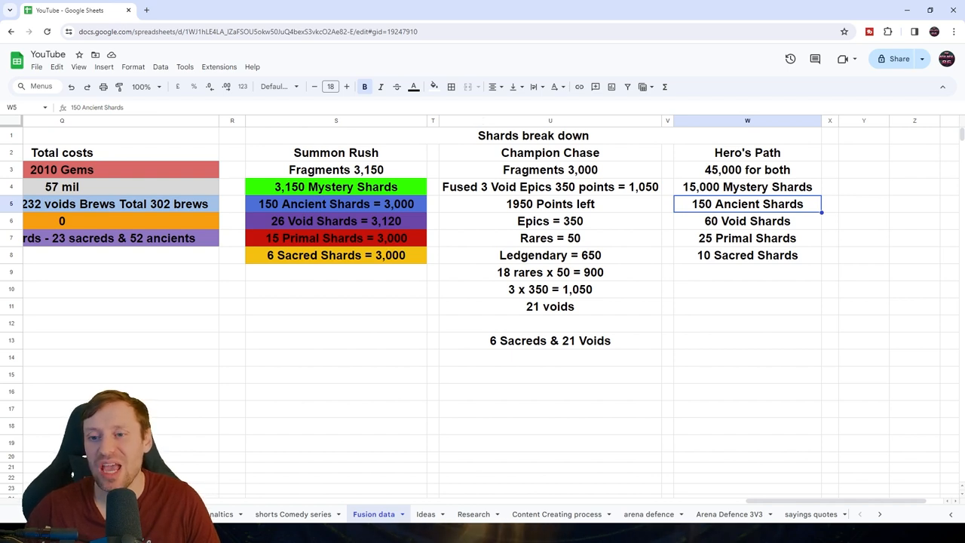
click(748, 220)
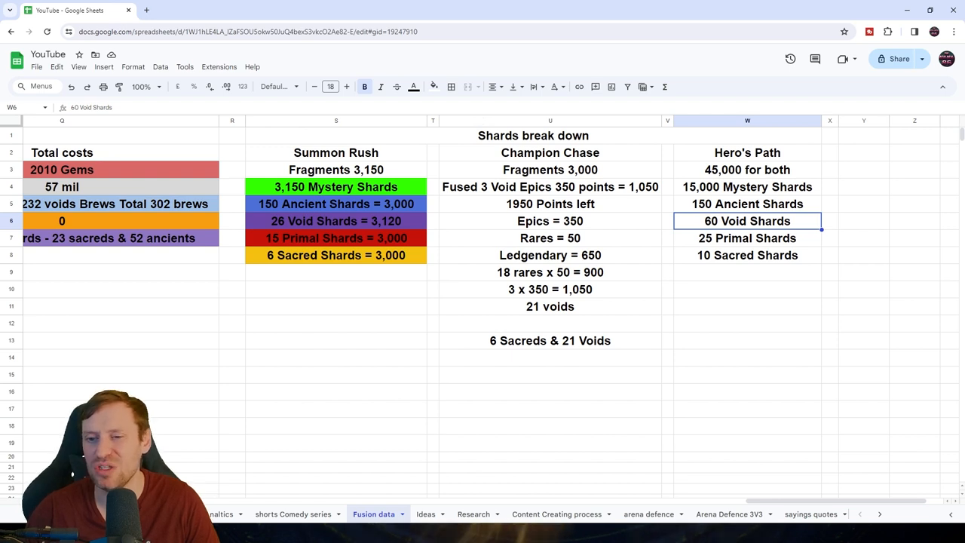
click(747, 238)
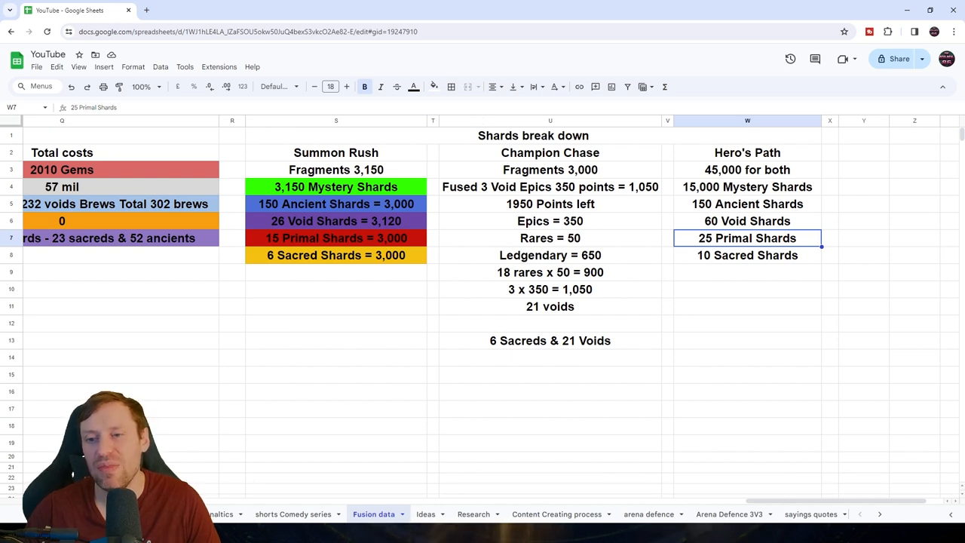
click(747, 255)
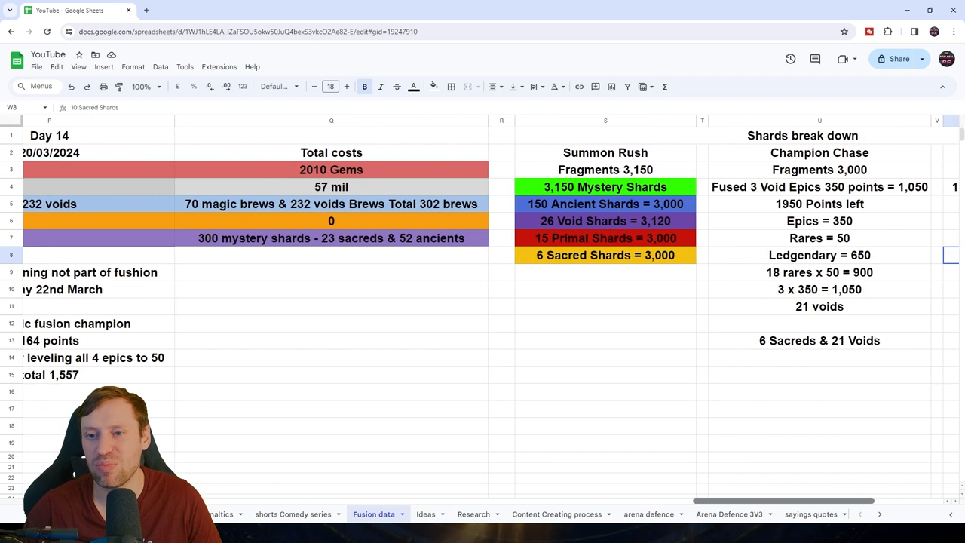
scroll(right, 3)
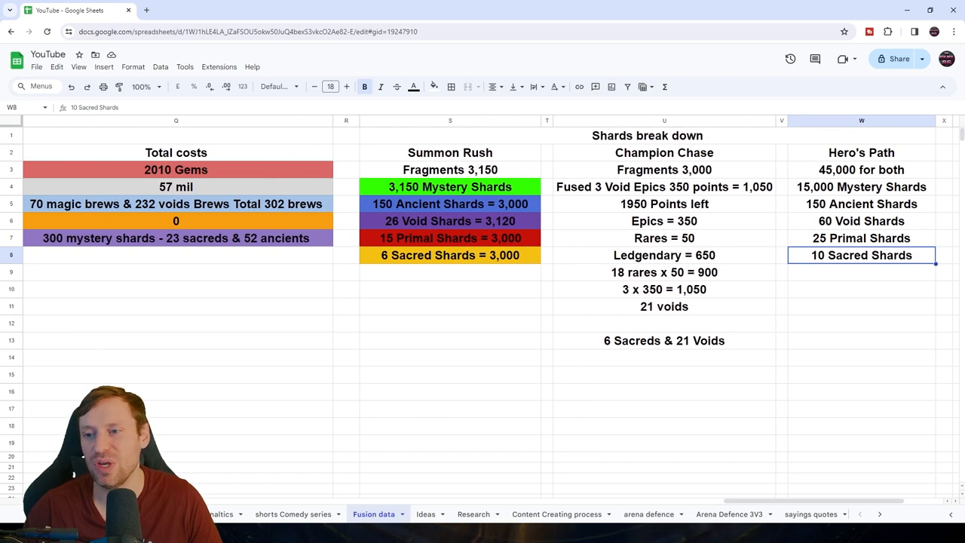